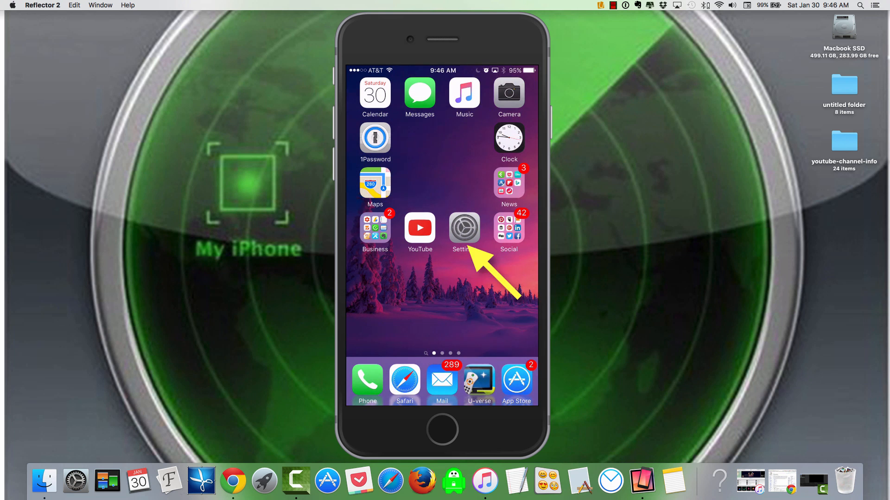
# Go into iPhone Settings > iCloud and scroll to the Find My iPhone row, currently Off
pyautogui.click(463, 228)
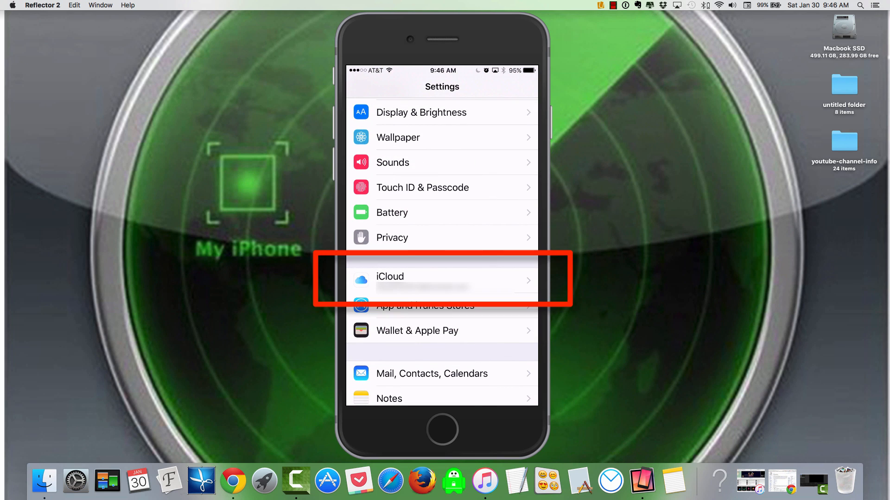
pyautogui.click(442, 280)
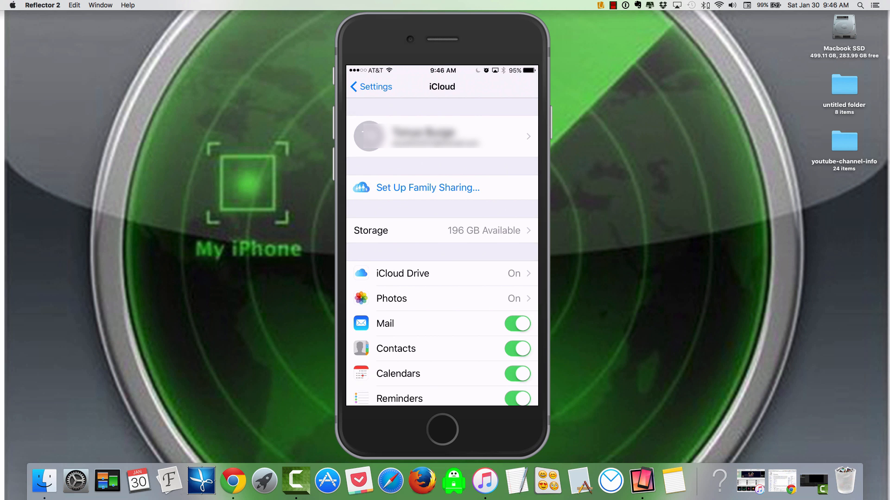
pyautogui.scroll(-3)
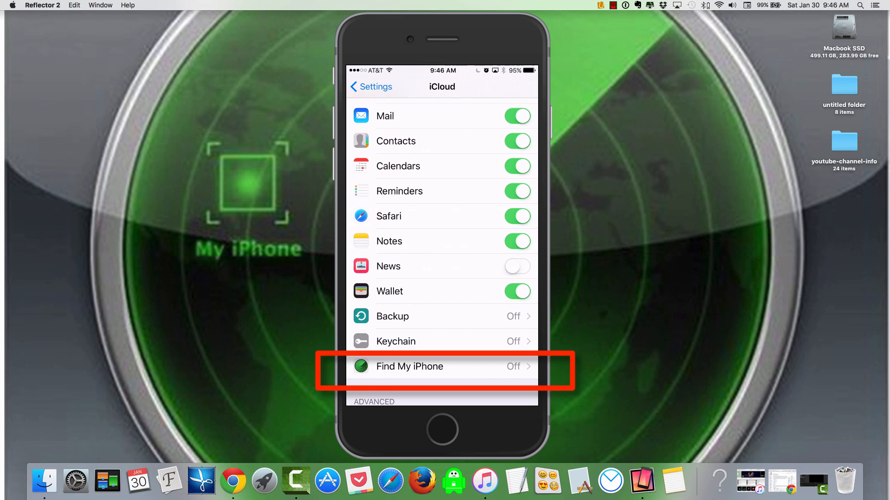
# Switch the Find My iPhone toggle on and confirm the Find My iPhone Enabled alert
pyautogui.click(409, 367)
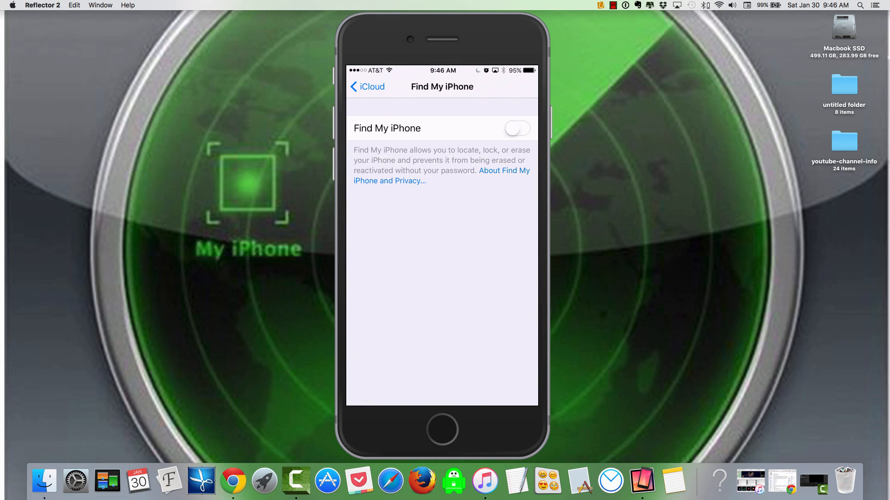
pyautogui.click(516, 128)
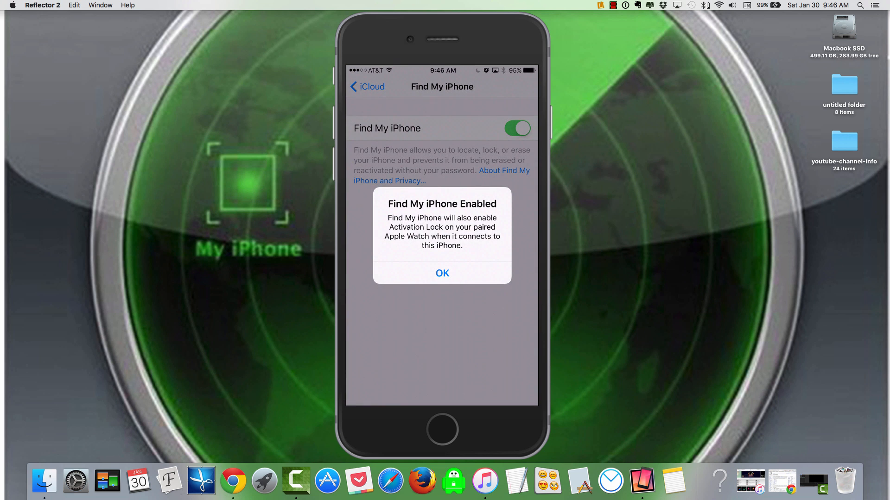
pyautogui.click(441, 273)
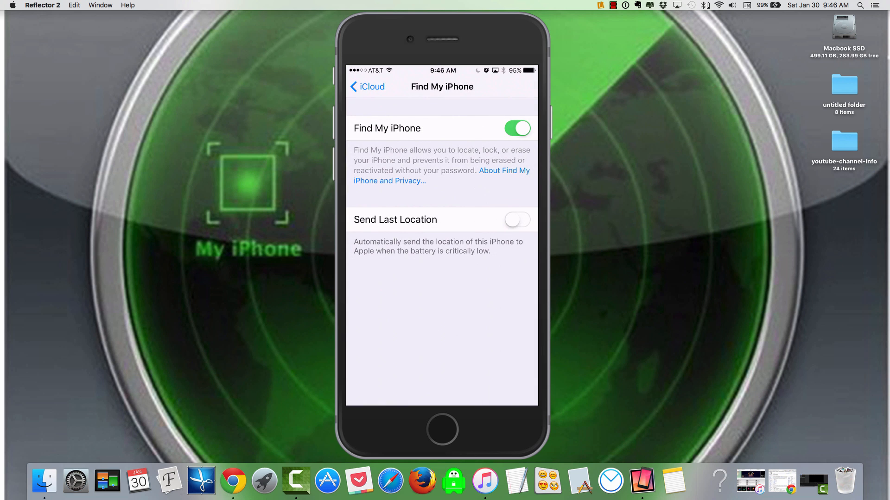
pyautogui.click(517, 220)
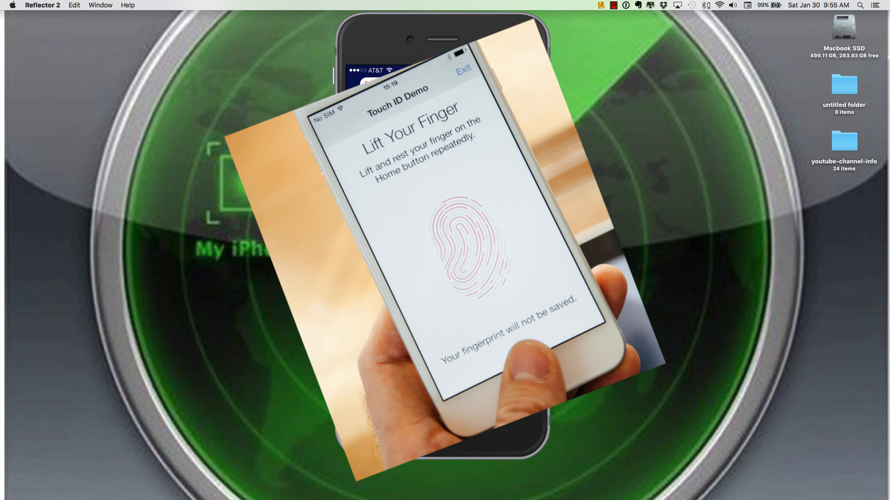
# Return to the iPhone's Settings and scroll down to the iCloud account row
pyautogui.click(463, 68)
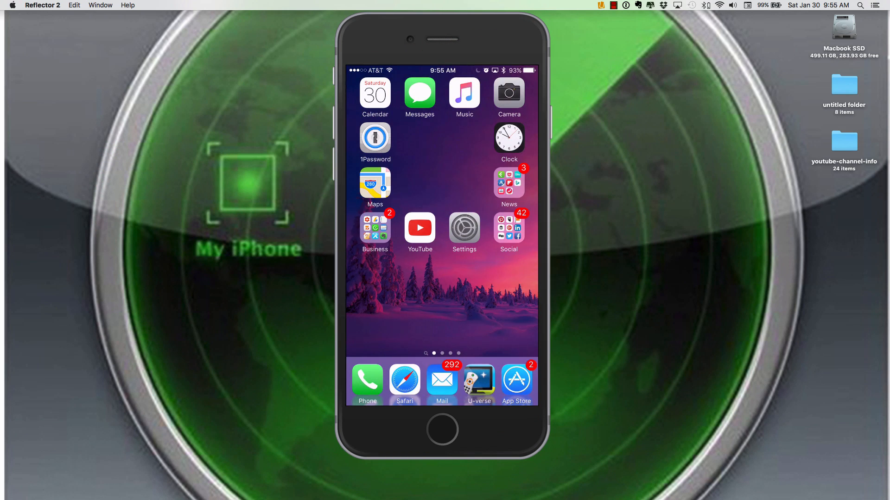
pyautogui.click(463, 228)
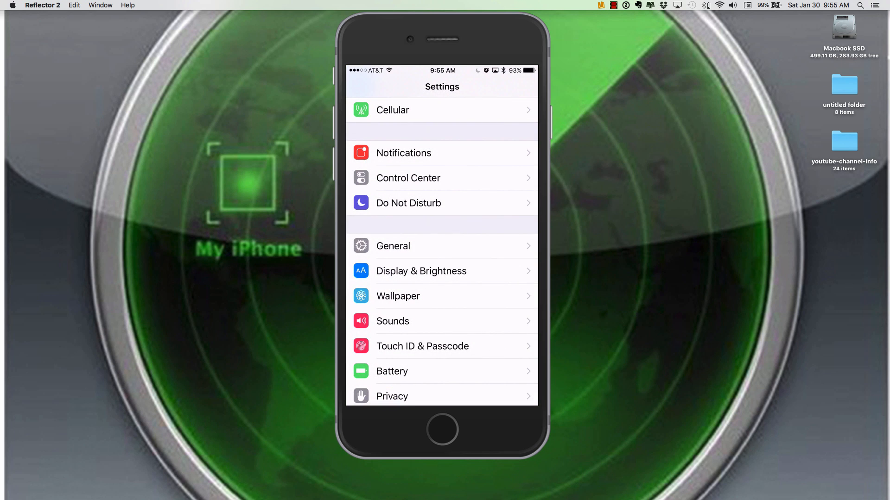
pyautogui.click(423, 345)
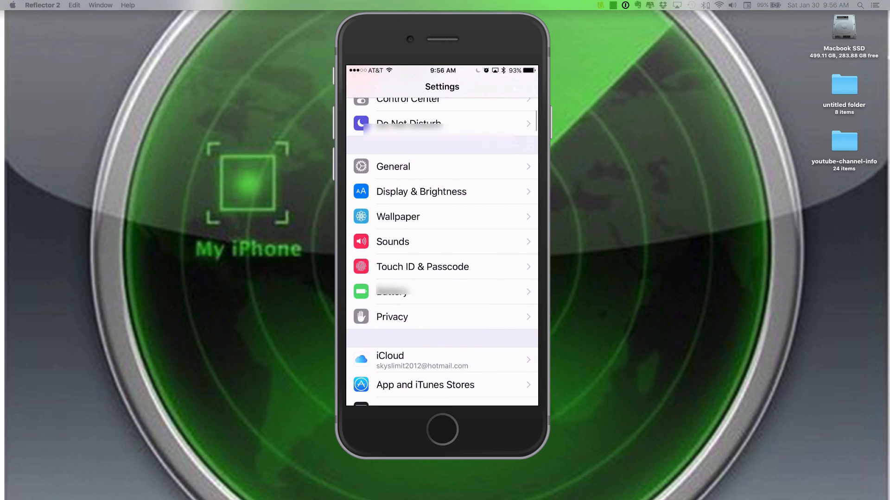
pyautogui.click(442, 360)
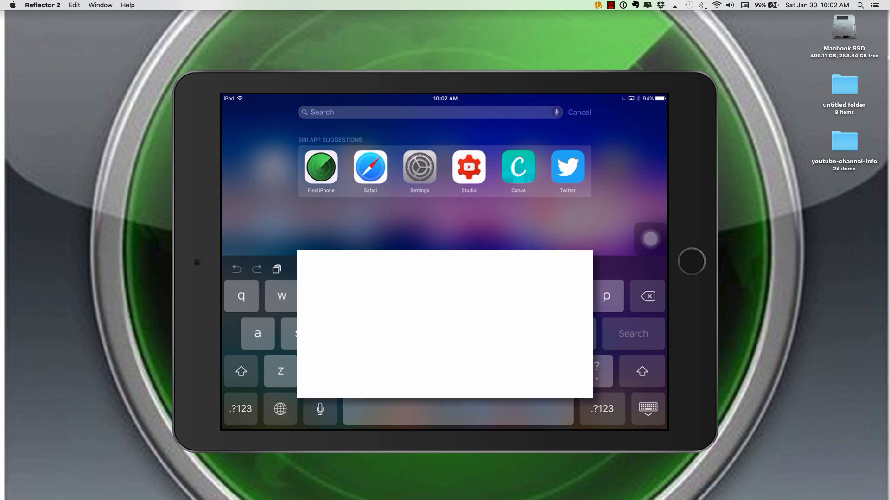
# Launch Find iPhone from the iPad's Siri App Suggestions
pyautogui.click(320, 168)
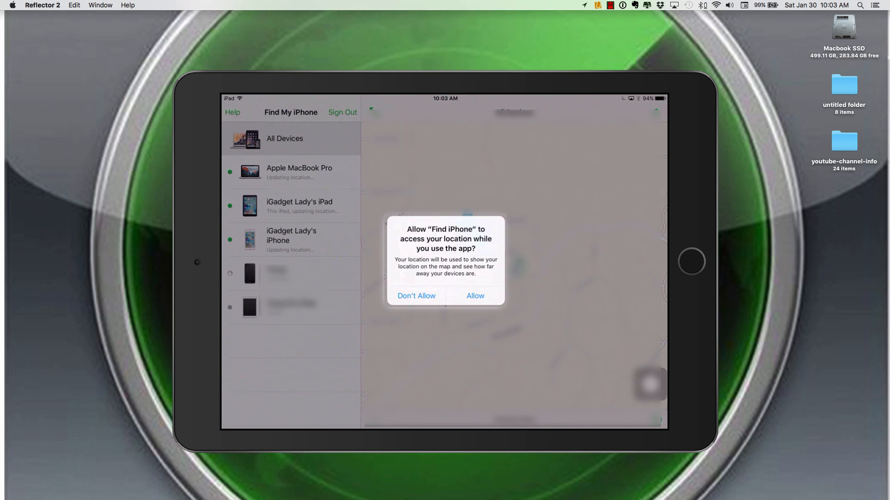
# Allow location access, select the iPhone in the device list and show its Actions
pyautogui.click(475, 295)
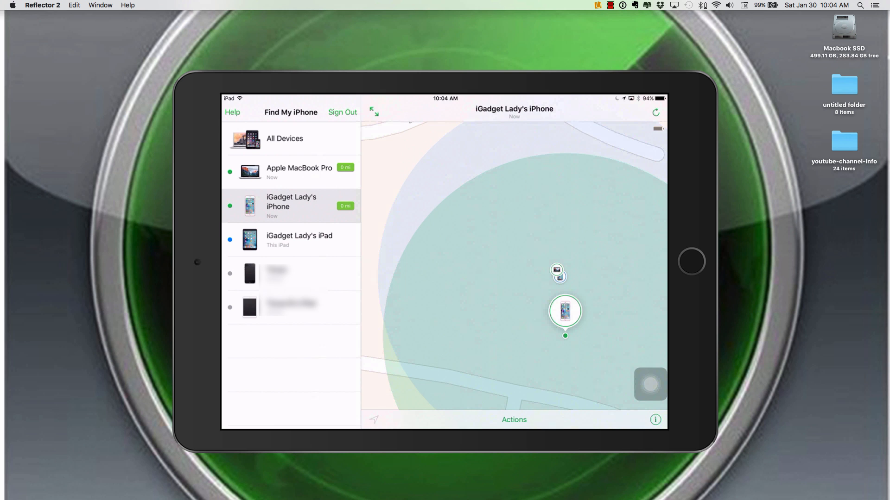
pyautogui.click(565, 311)
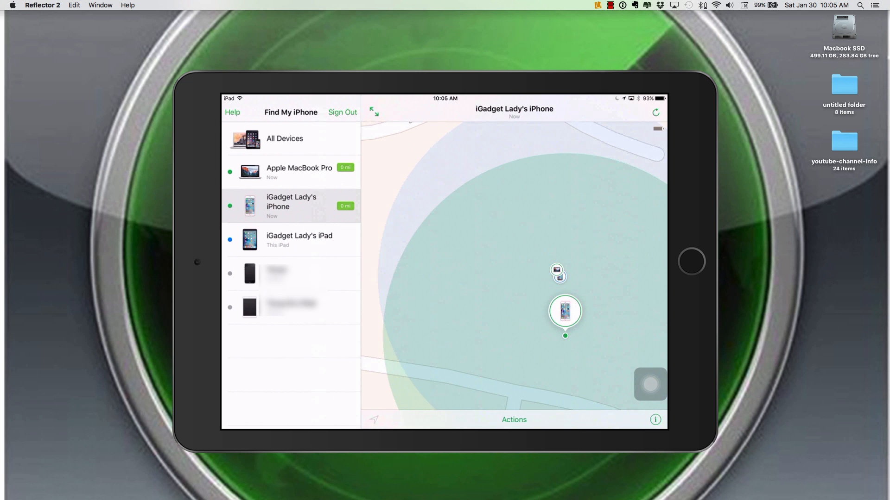
pyautogui.click(512, 419)
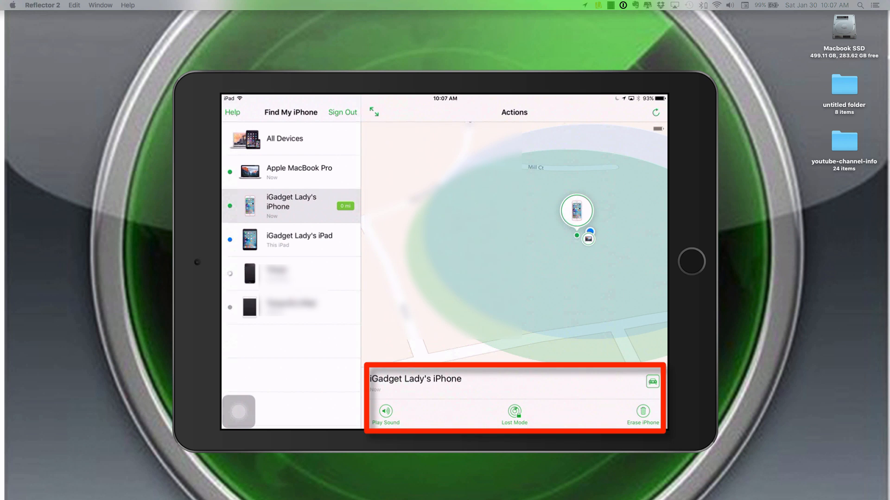
# Send Play Sound to the missing iPhone from the actions bar
pyautogui.click(652, 381)
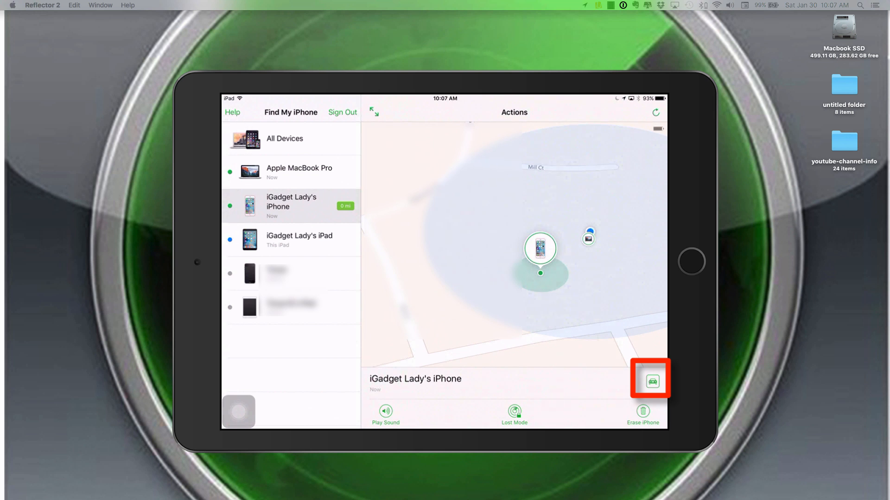
pyautogui.click(651, 381)
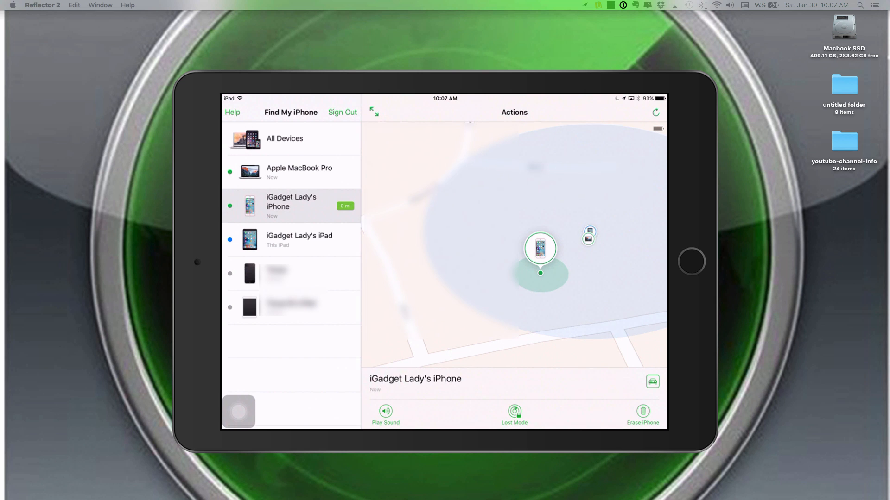
pyautogui.click(386, 414)
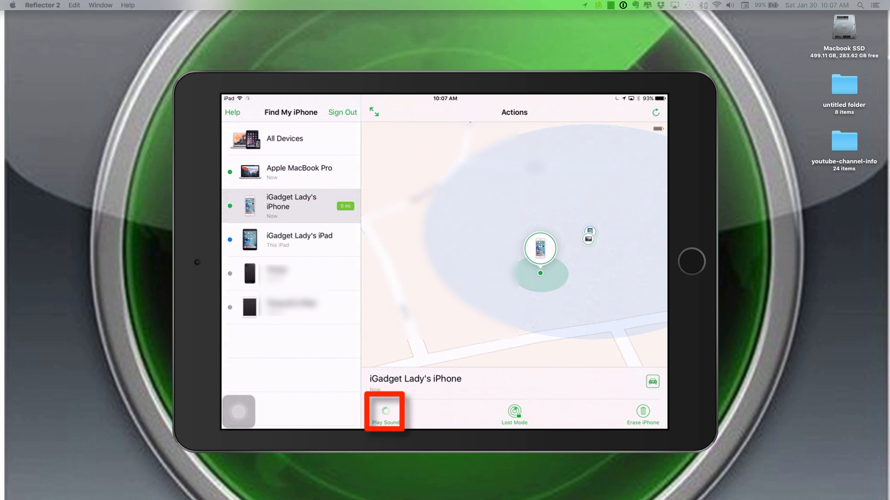
pyautogui.click(385, 410)
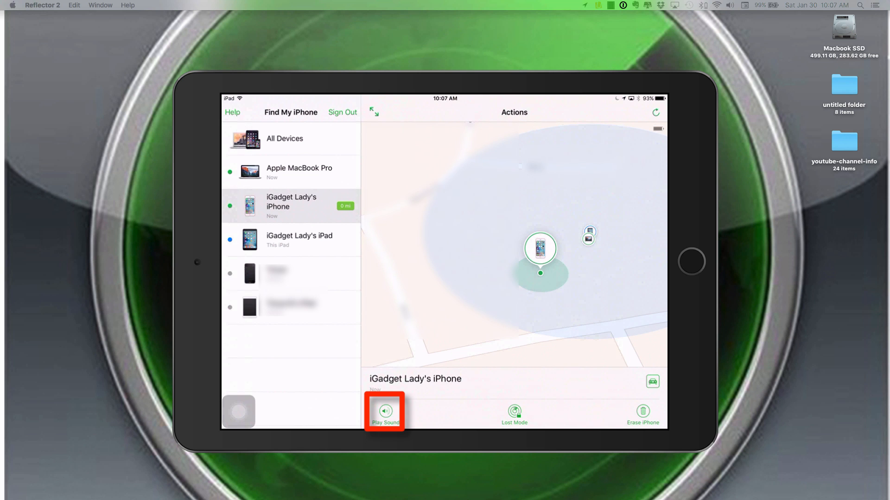
pyautogui.click(384, 411)
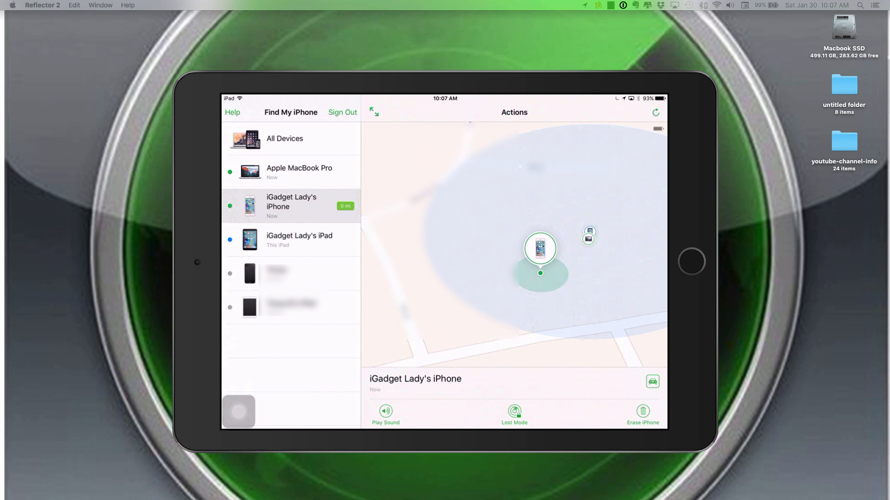
# Choose Lost Mode to bring up the Turn on Lost Mode prompt
pyautogui.click(515, 414)
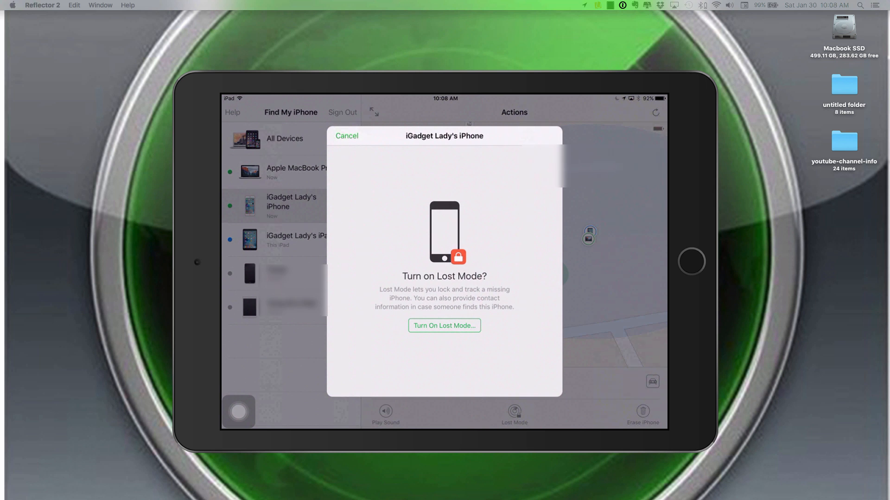
pyautogui.click(641, 415)
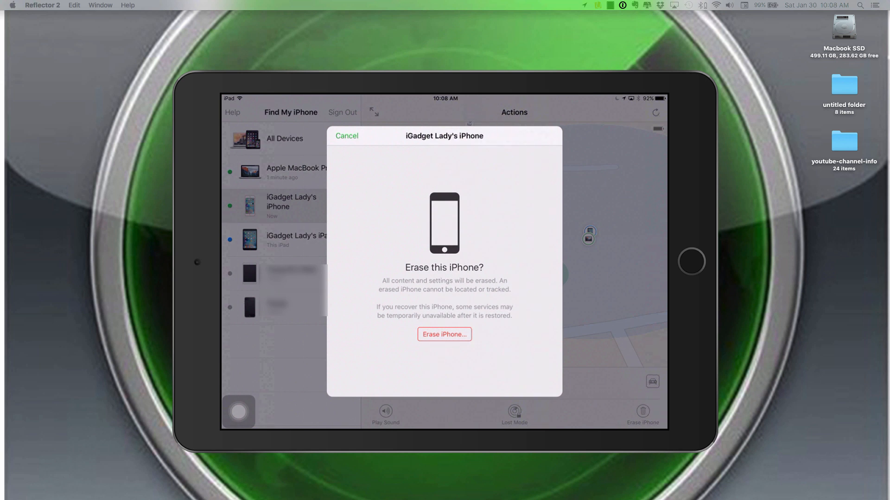
pyautogui.click(641, 411)
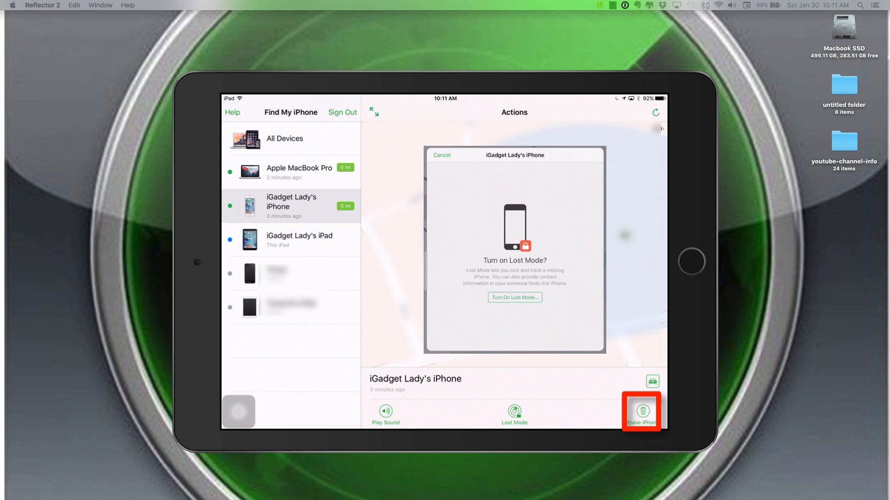
pyautogui.click(641, 411)
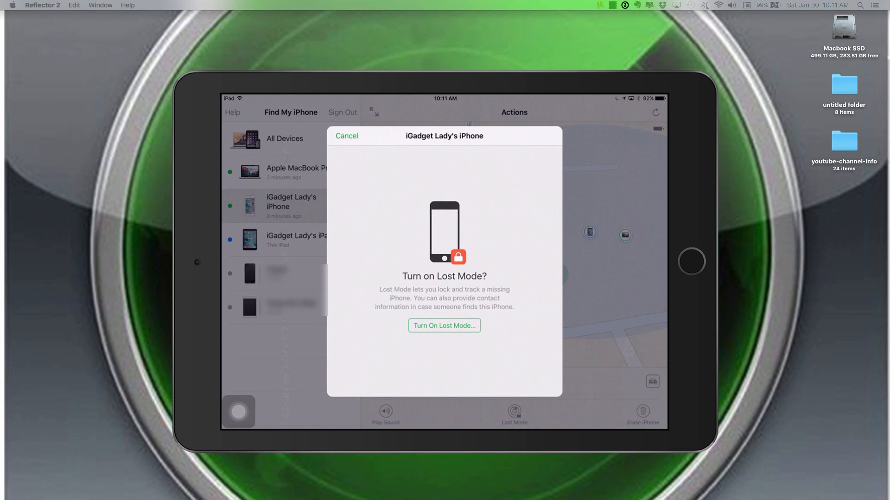
# Turn on Lost Mode, enter the number 555-1212 and advance to the message step
pyautogui.click(444, 325)
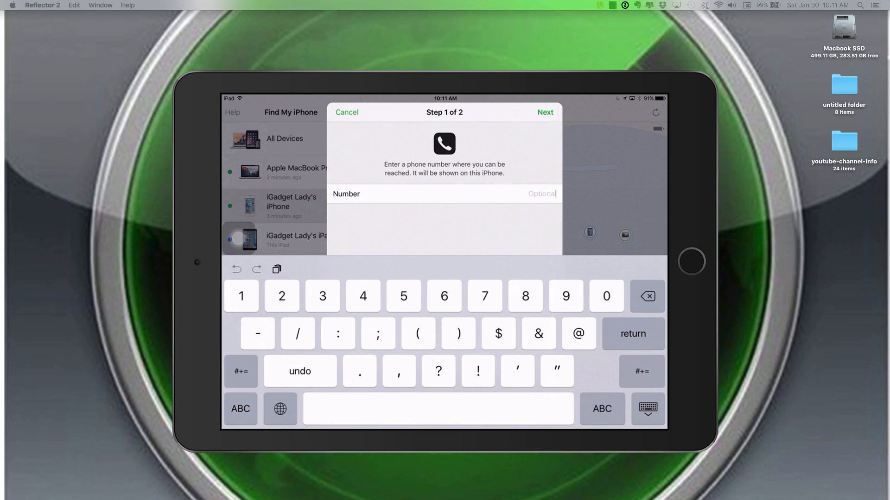
pyautogui.write('555-1212')
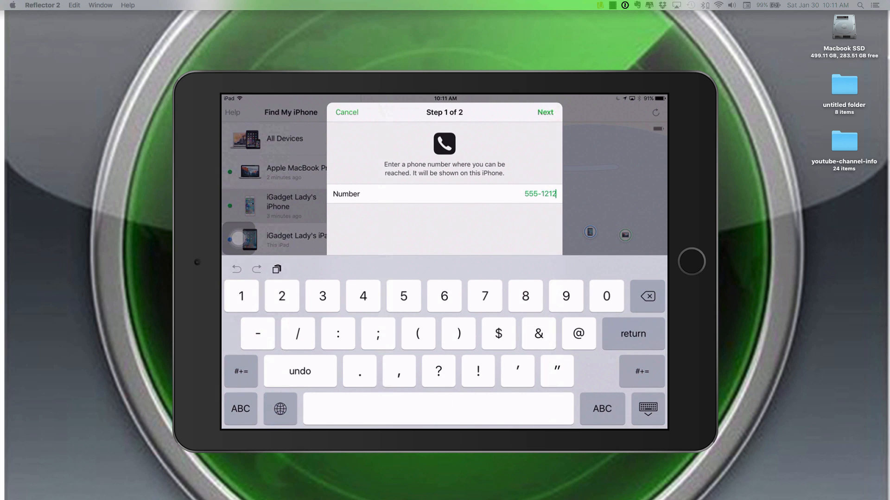
pyautogui.click(544, 112)
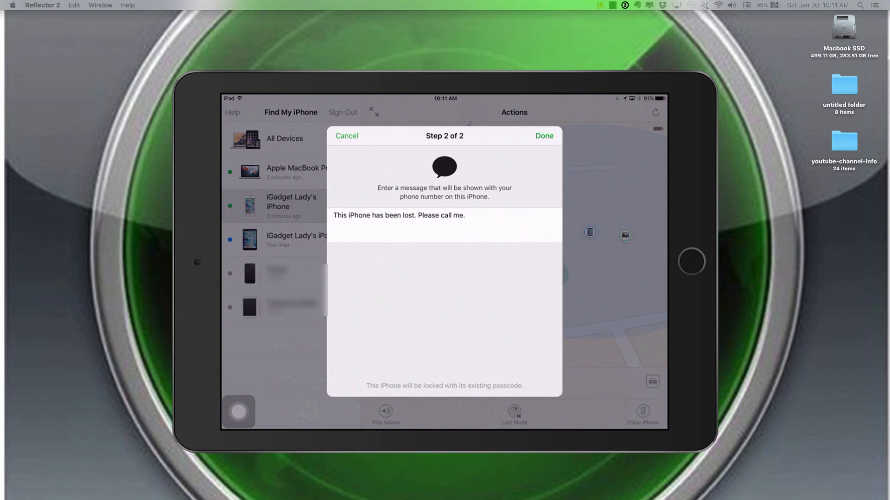